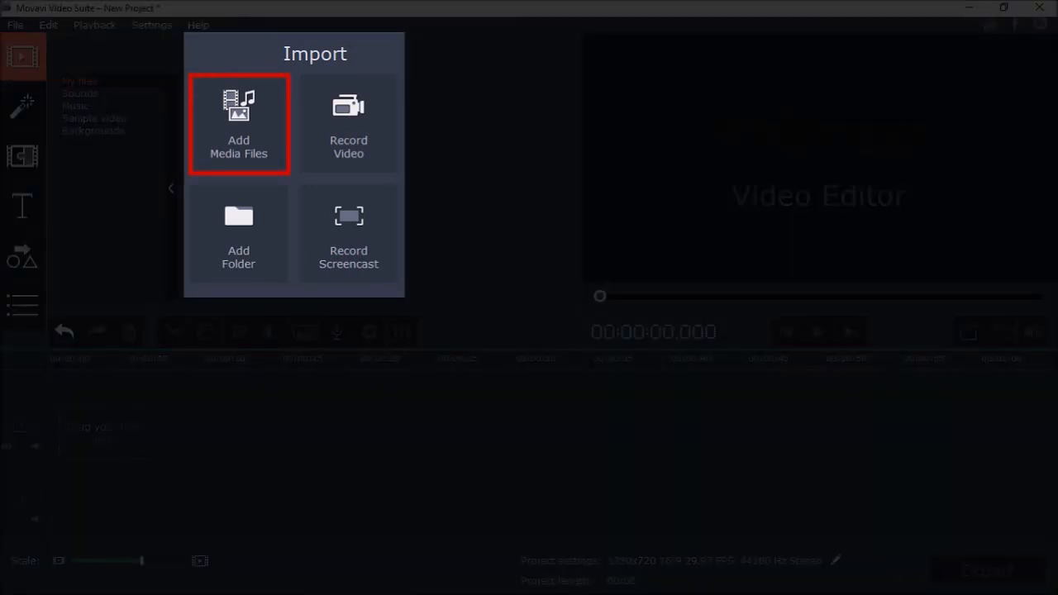
# Import the 'Vidently - Vertical Video Test' clip onto the timeline
pyautogui.click(238, 124)
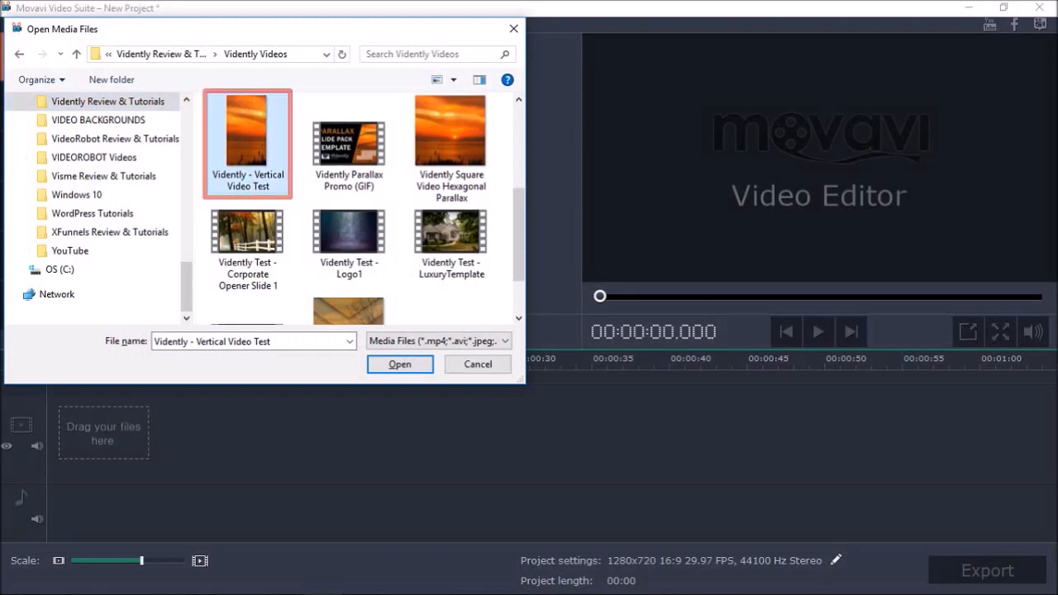
pyautogui.click(399, 364)
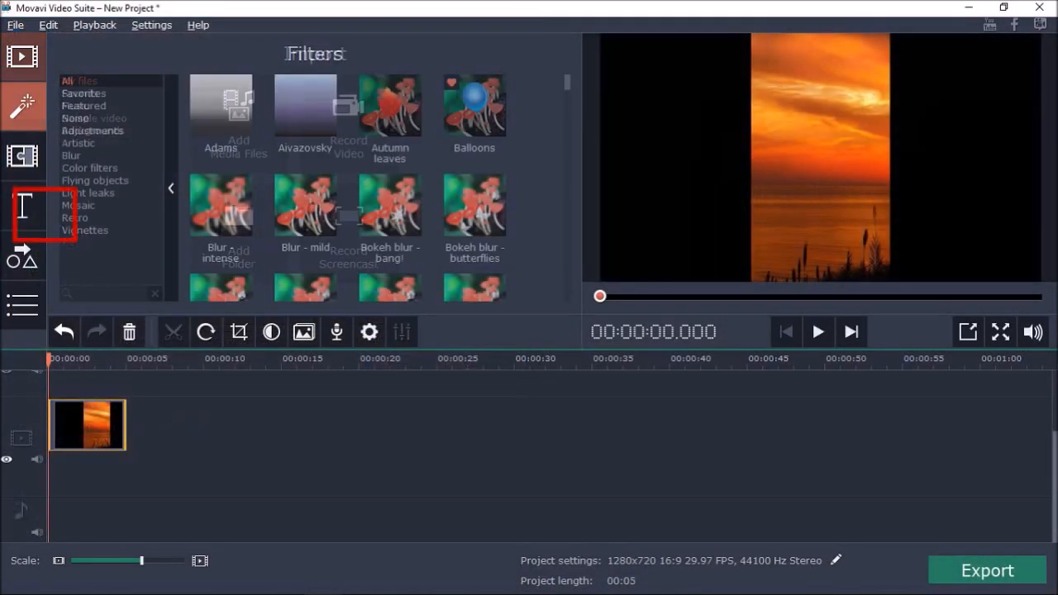
# Apply the Adjustments filter Vertical fill to the sunset clip, then cancel the Export dialog
pyautogui.click(22, 105)
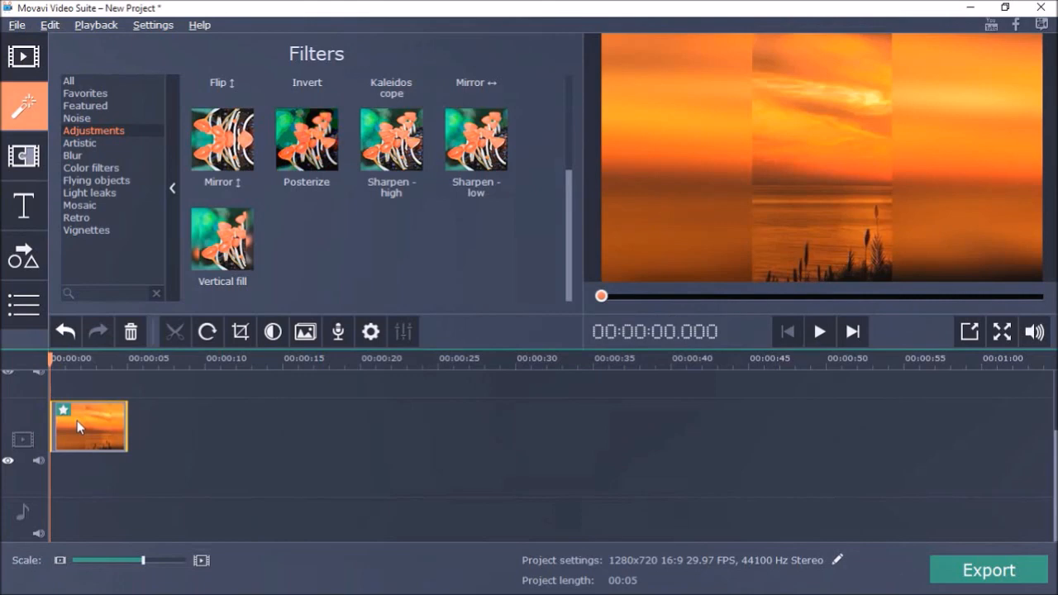
pyautogui.click(88, 428)
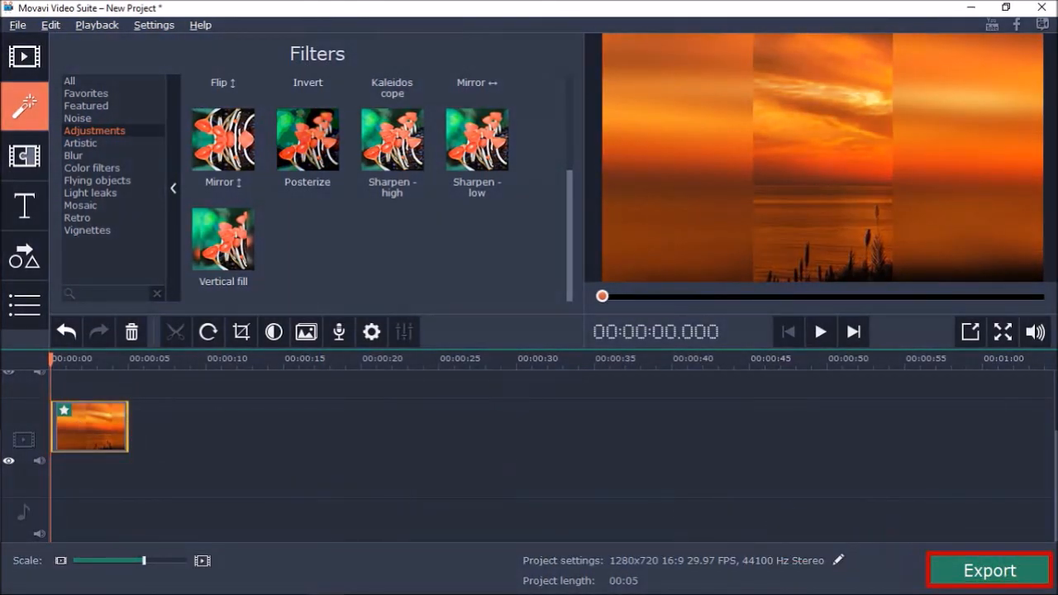
pyautogui.click(988, 570)
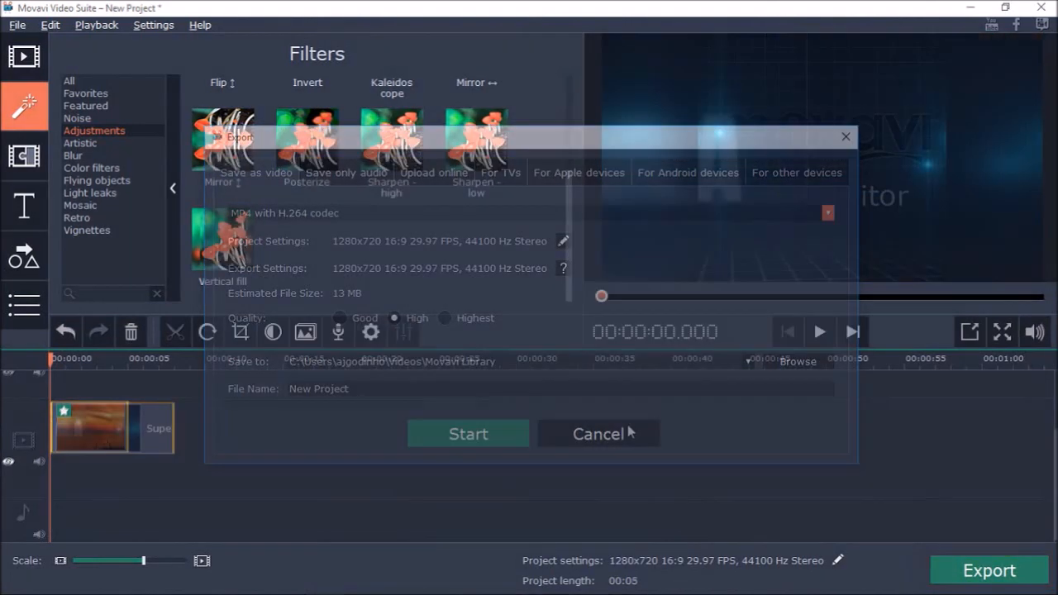
pyautogui.click(598, 433)
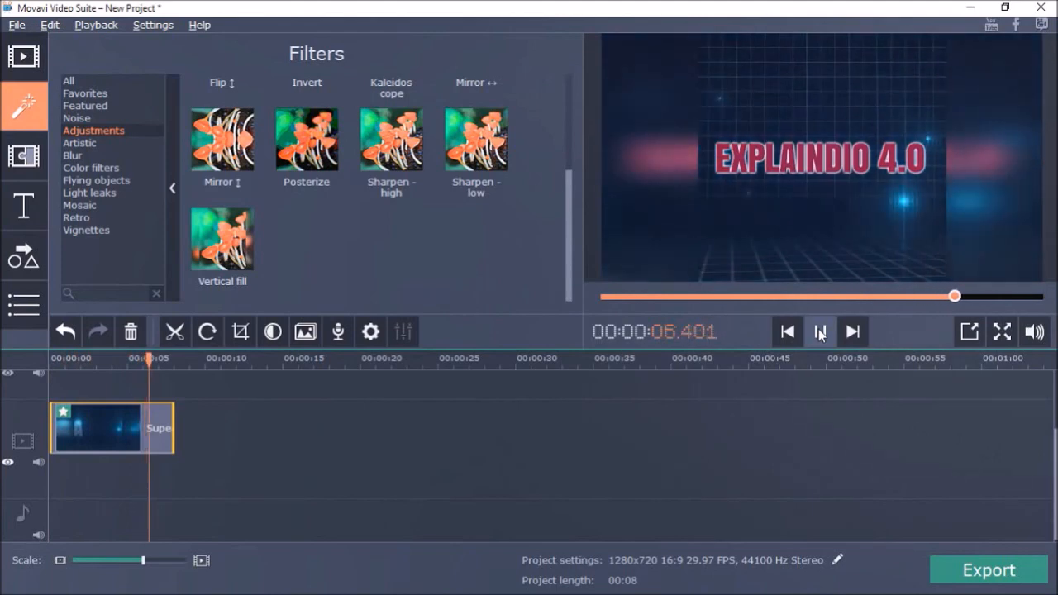
pyautogui.click(821, 332)
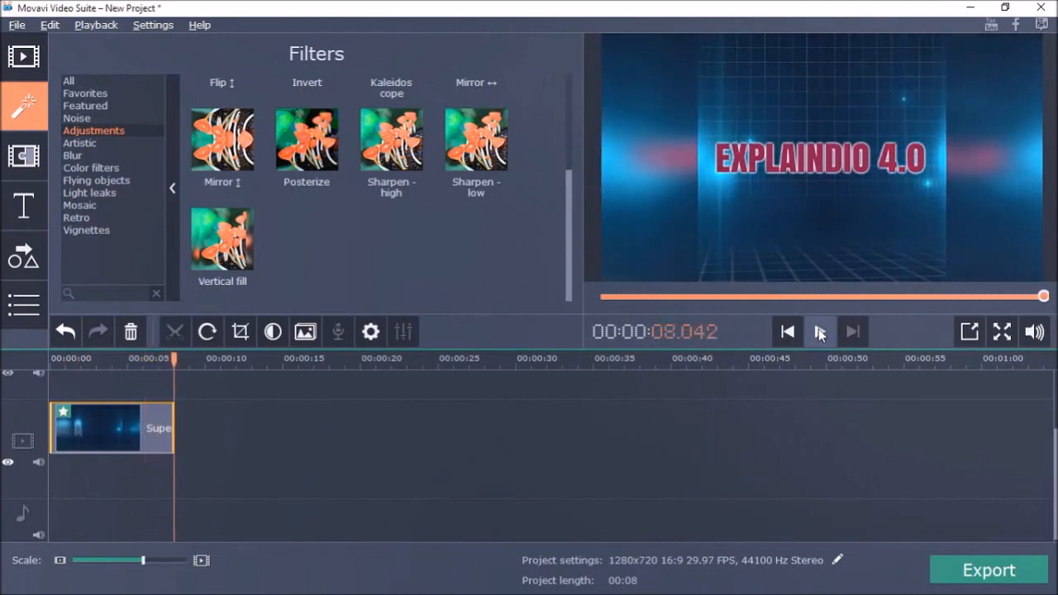